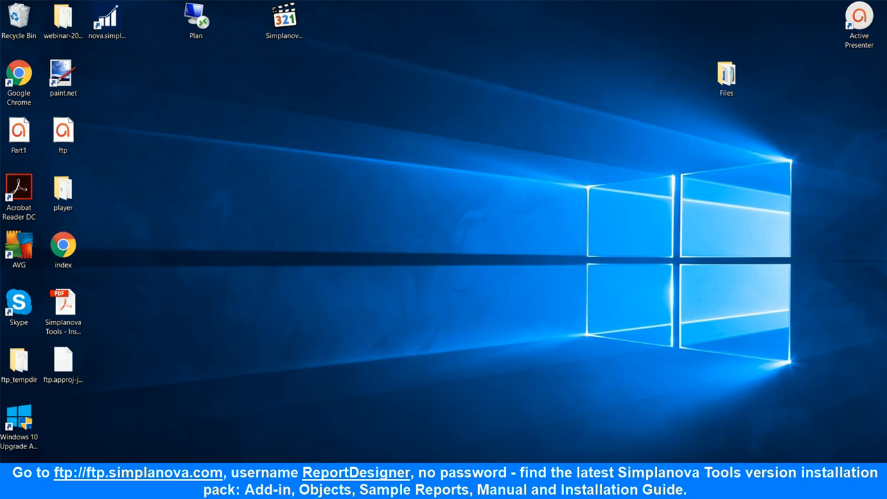
# Connect File Explorer to ftp.simplanova.com and log on with the user name.
pyautogui.doubleClick(725, 74)
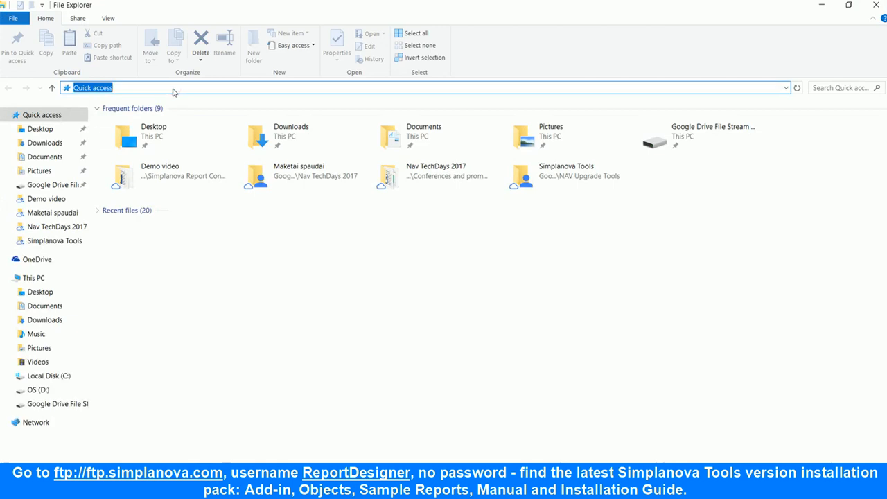
pyautogui.write('ftp')
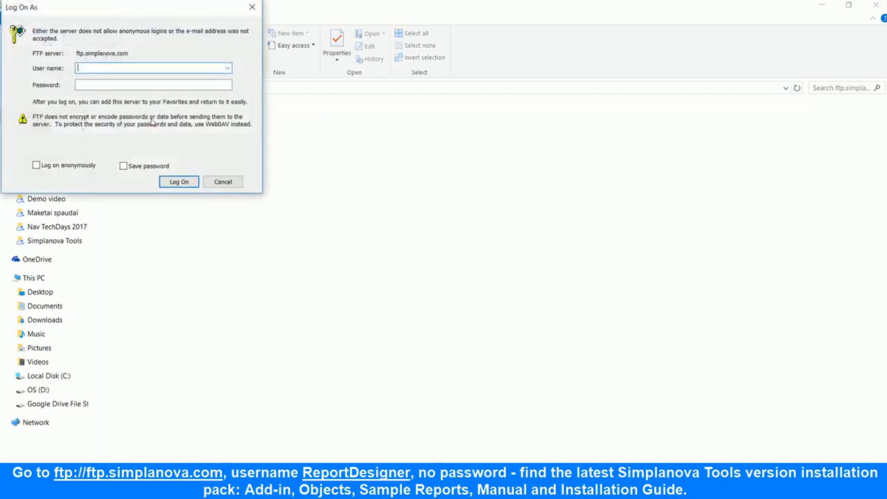
pyautogui.write('ReportDesigner')
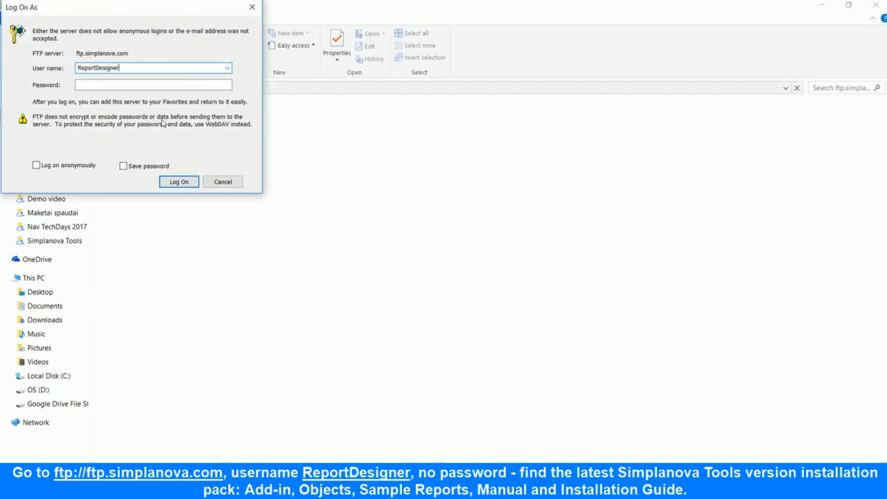
pyautogui.click(178, 180)
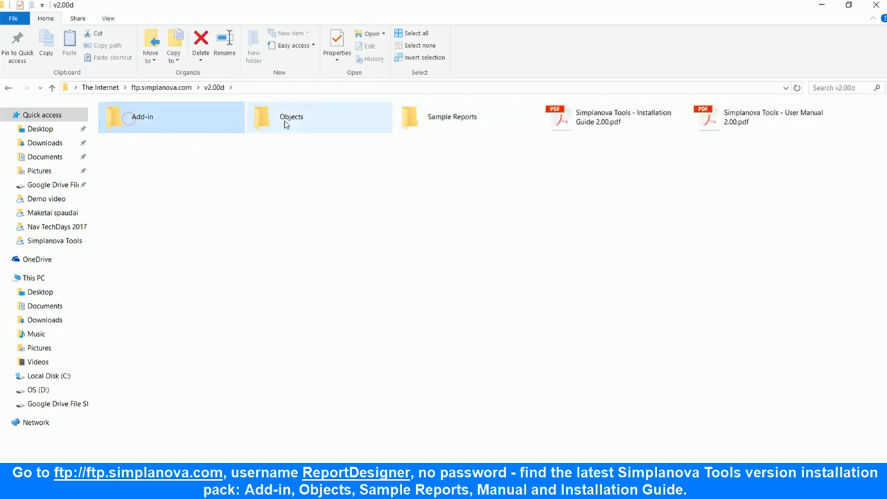
# Select the Add-in and Objects folders of the v2.00d release pack for copying.
pyautogui.click(291, 117)
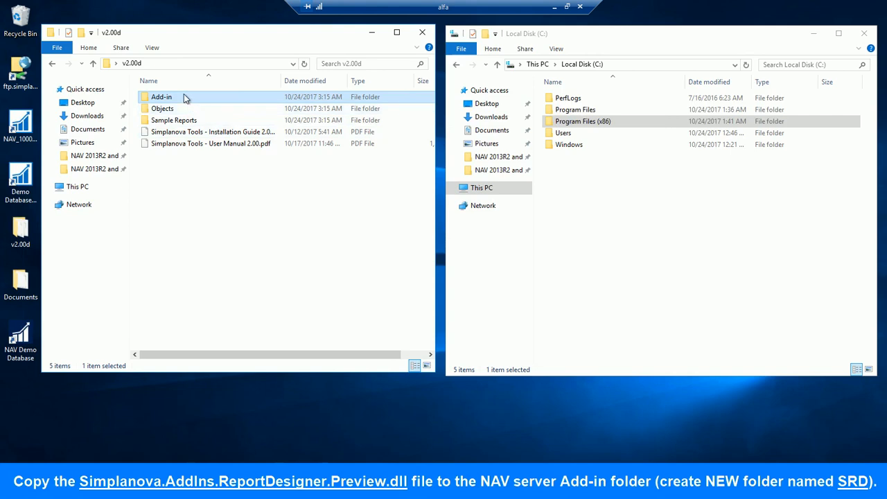
# Select the Report Designer Preview.dll in the release pack's Add-in folder.
pyautogui.doubleClick(160, 96)
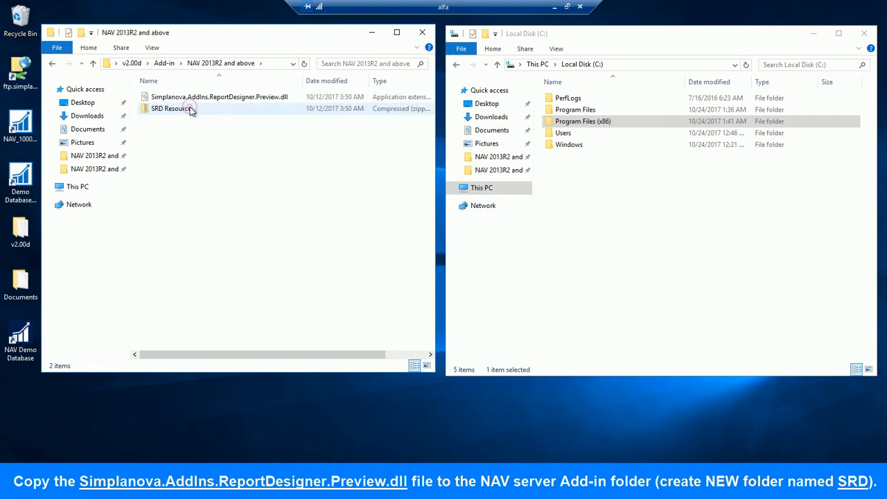
pyautogui.click(218, 97)
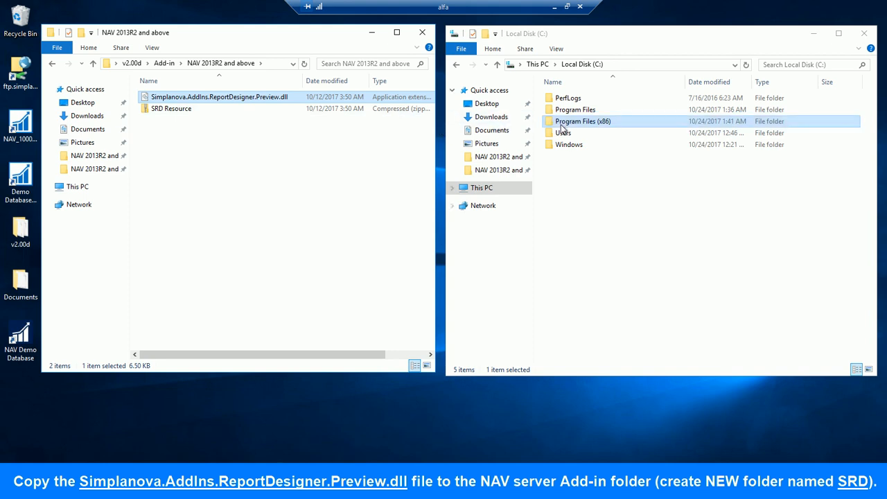
# Create and open an SRD folder under Microsoft Dynamics NAV > 100 > RoleTailored Client > Add-ins.
pyautogui.doubleClick(582, 120)
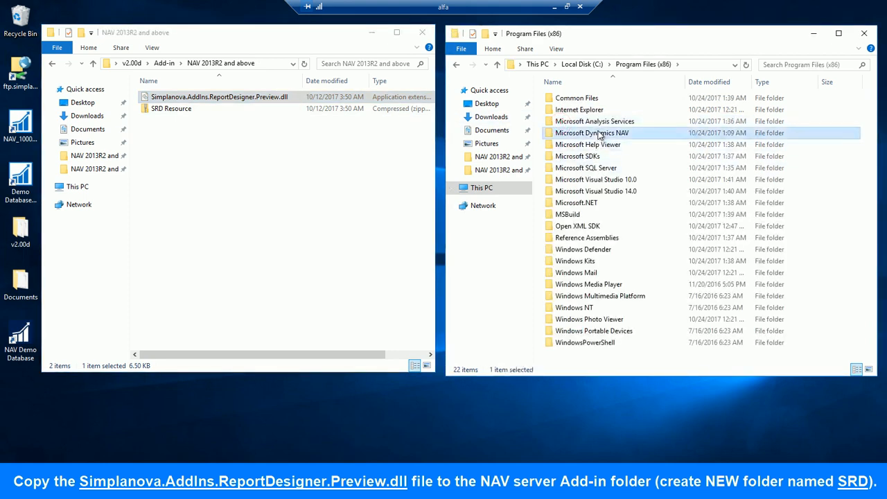
pyautogui.doubleClick(592, 132)
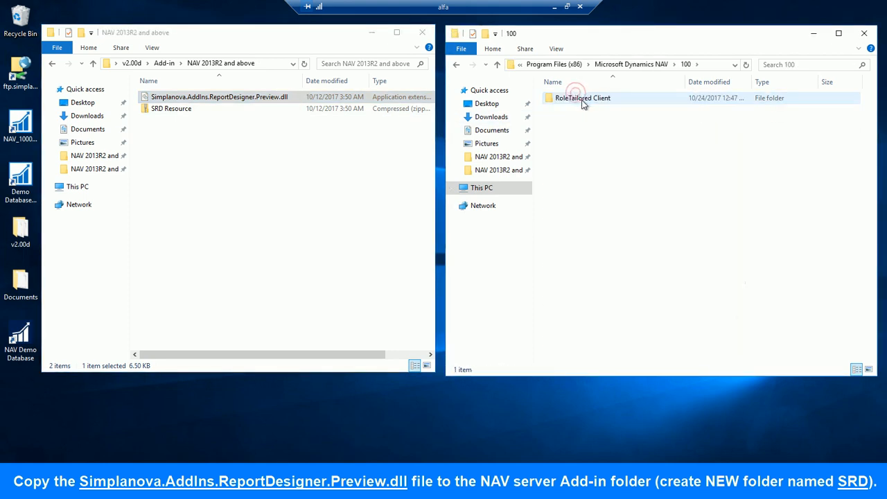
pyautogui.doubleClick(583, 98)
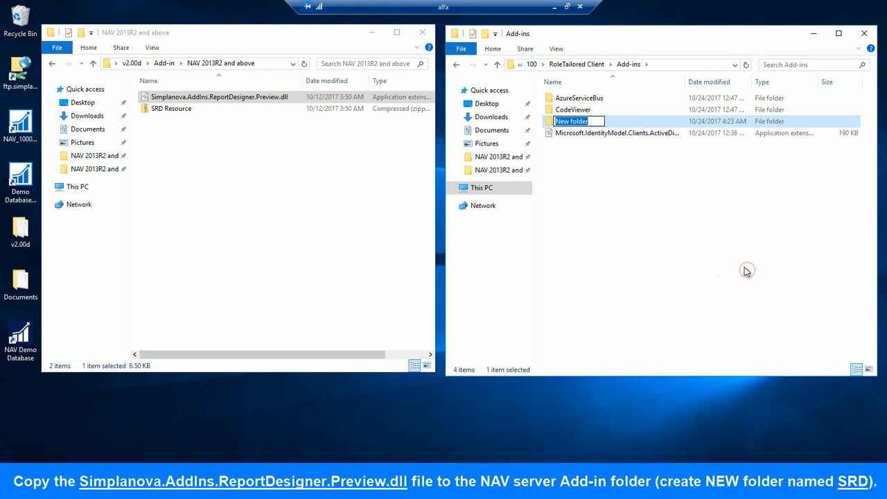
pyautogui.write('SRD')
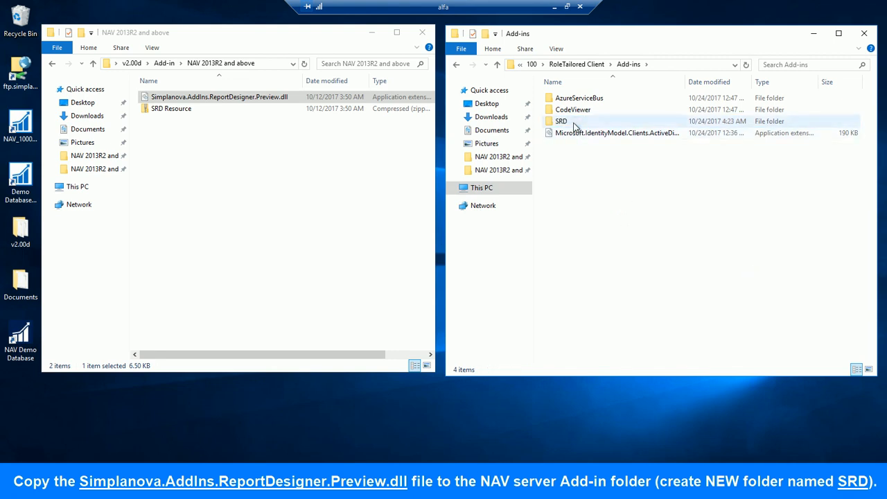
pyautogui.doubleClick(561, 120)
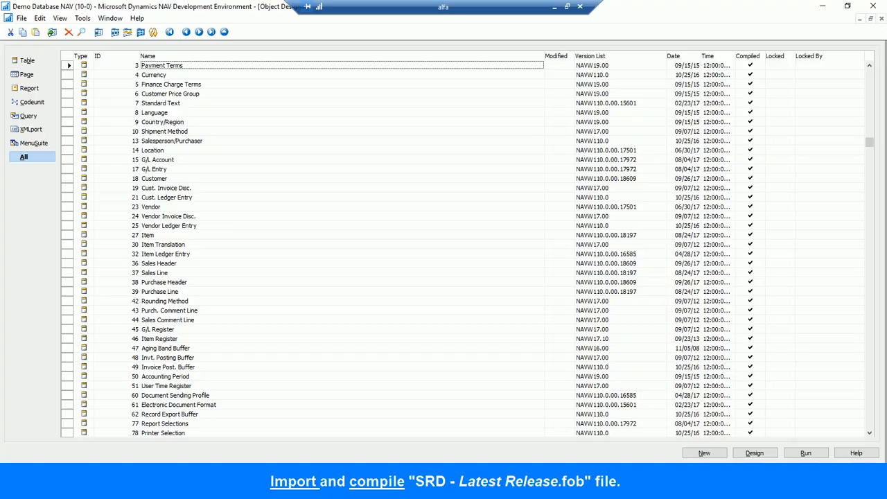
# Import 'SRD - Release 2.00 STEP-2' with schema validation, creating 66 objects.
pyautogui.click(22, 18)
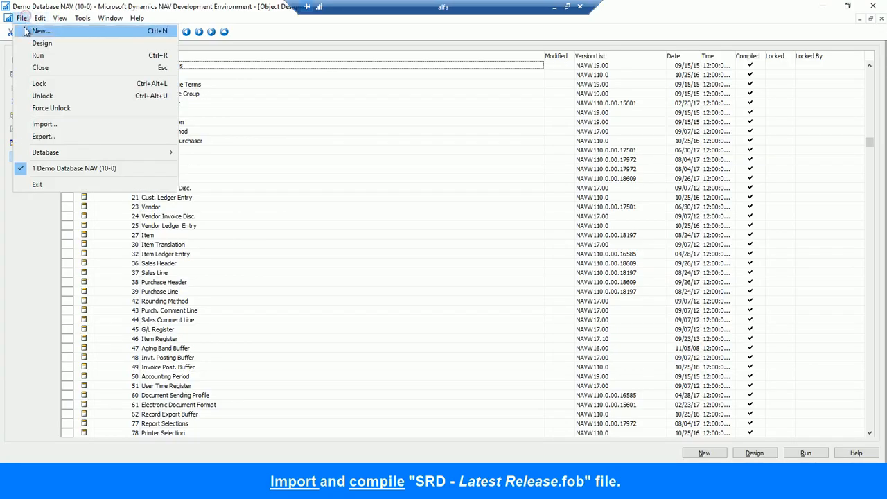
pyautogui.click(45, 124)
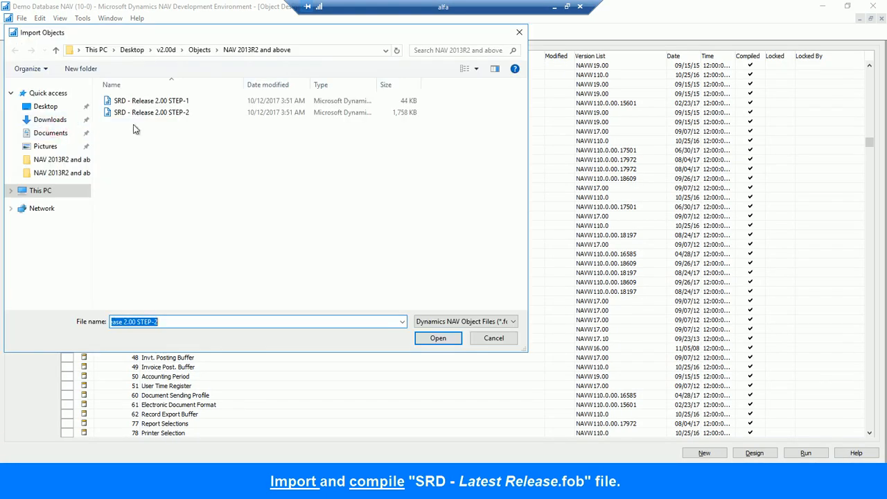
pyautogui.click(151, 112)
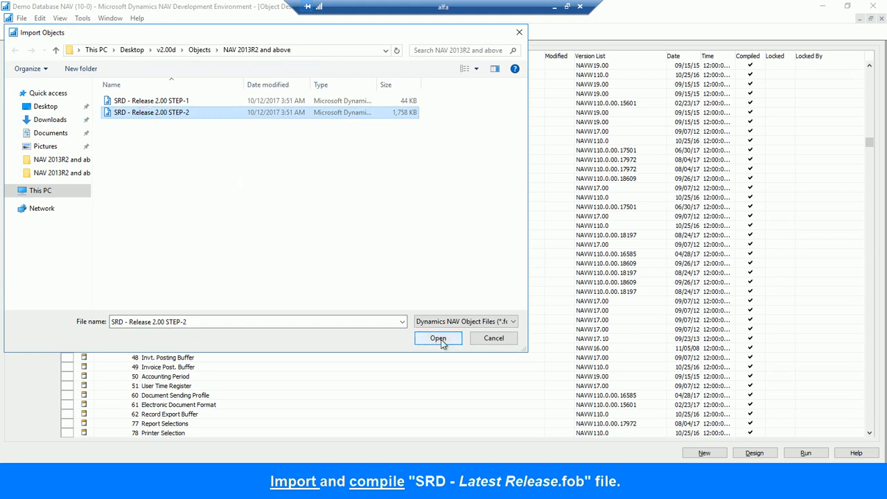
pyautogui.click(438, 338)
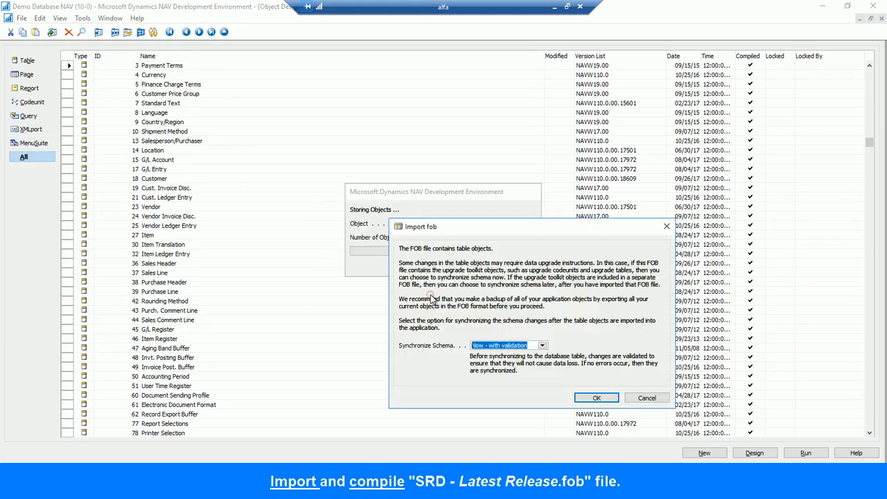
pyautogui.click(595, 397)
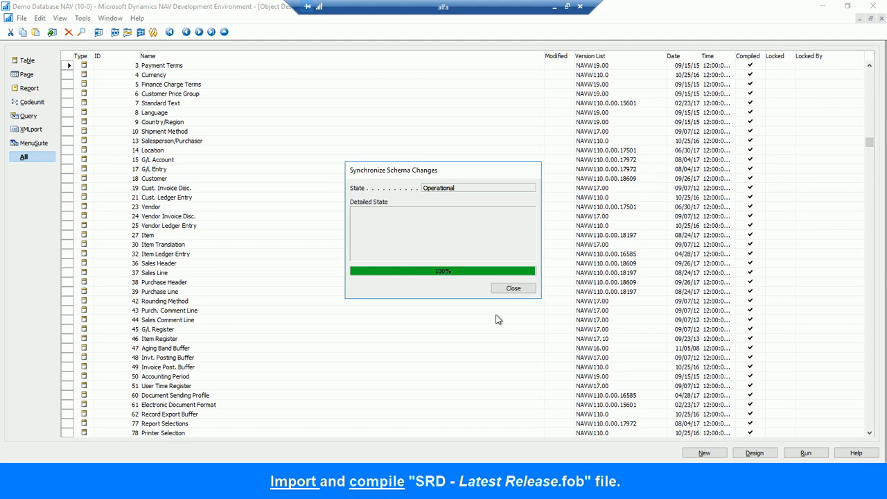
pyautogui.click(513, 288)
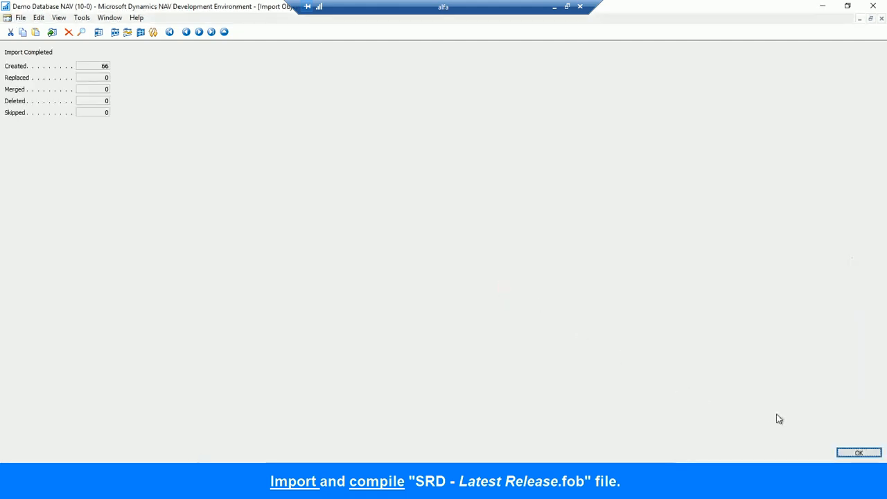
# Filter the object Version List to *SRD* and compile all matching objects.
pyautogui.click(858, 452)
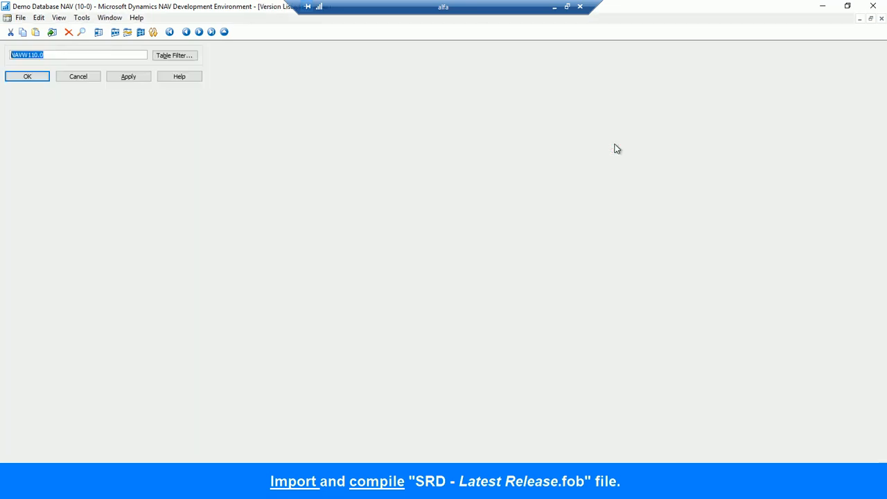
pyautogui.write('*SRD*')
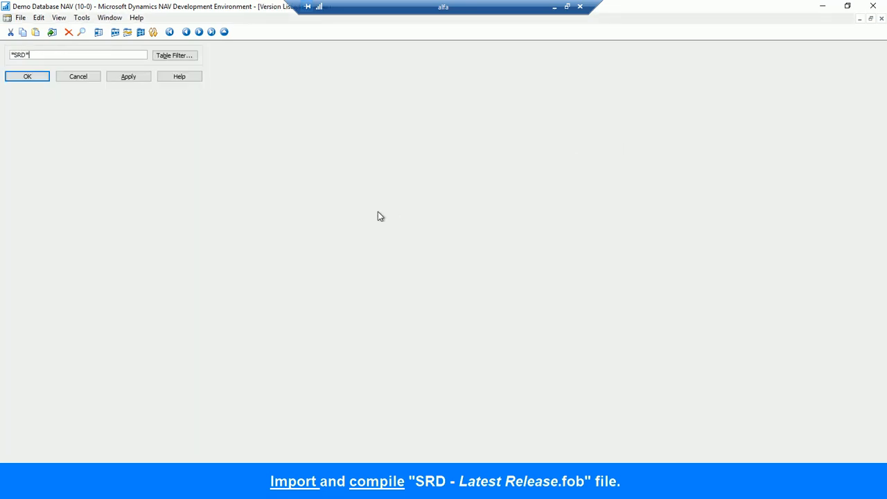
pyautogui.click(27, 76)
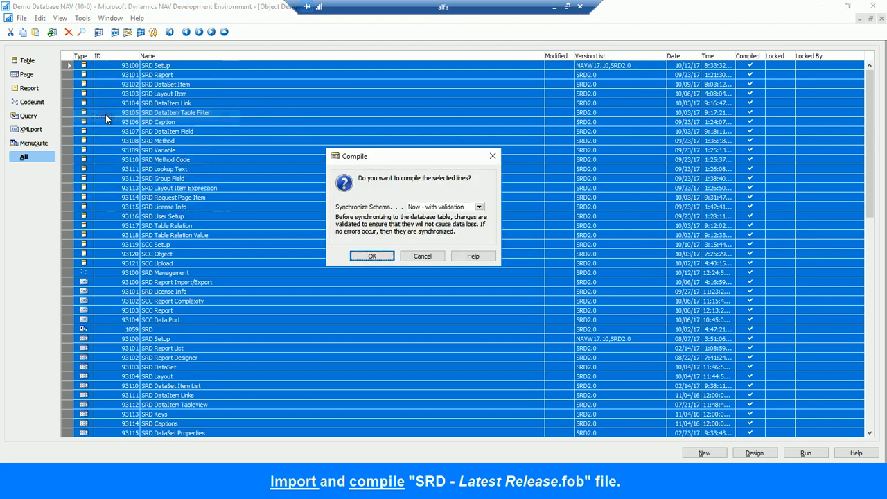
pyautogui.click(372, 256)
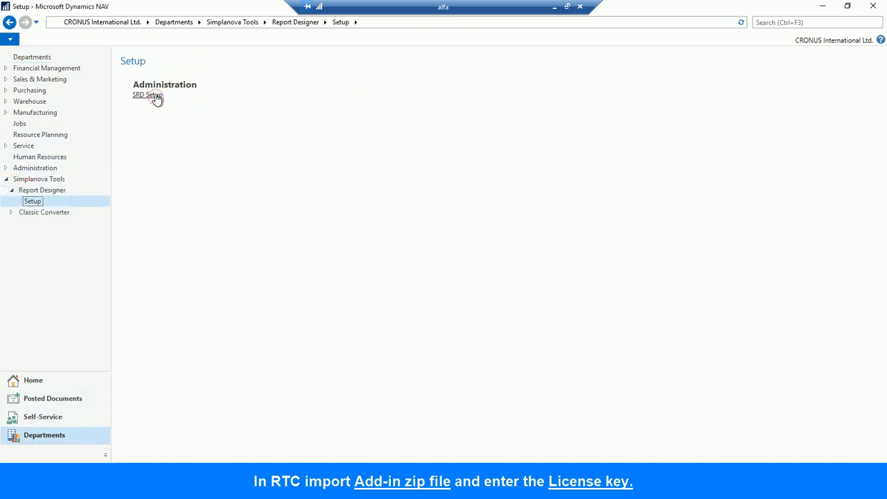
# Open SRD Setup, accept the first-time setup, and import the SRD Resource zip.
pyautogui.click(147, 94)
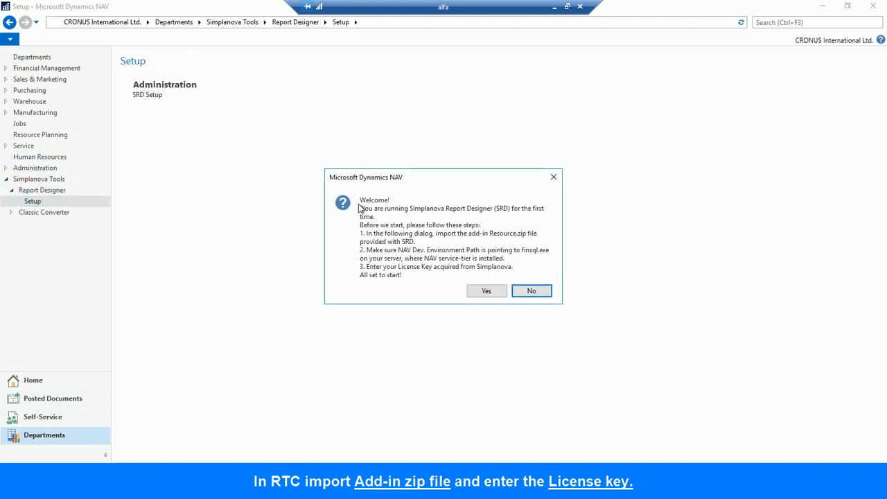
pyautogui.click(485, 290)
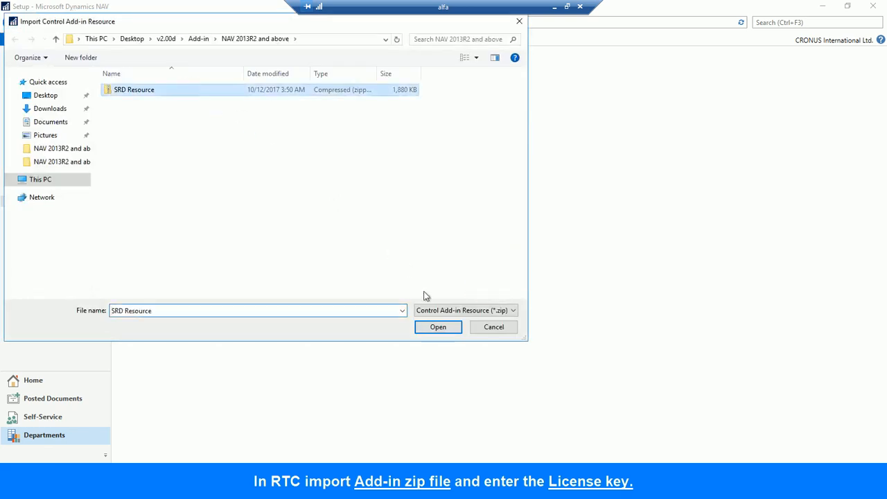
pyautogui.click(438, 327)
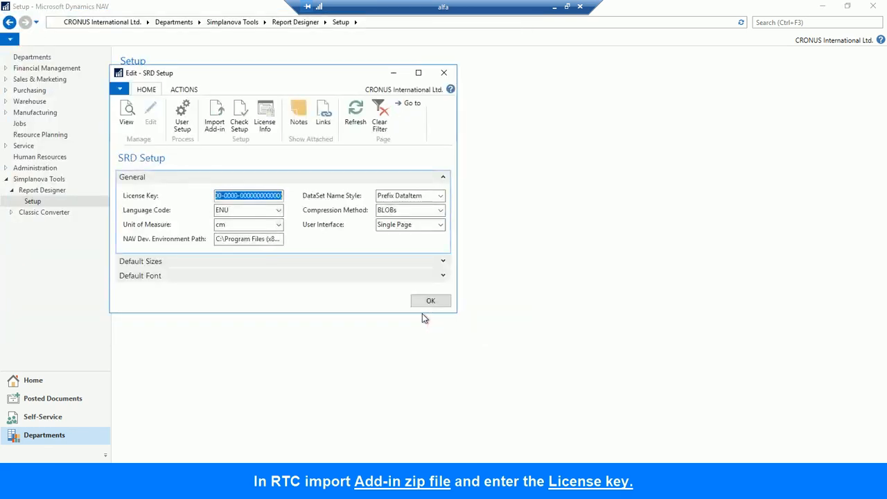